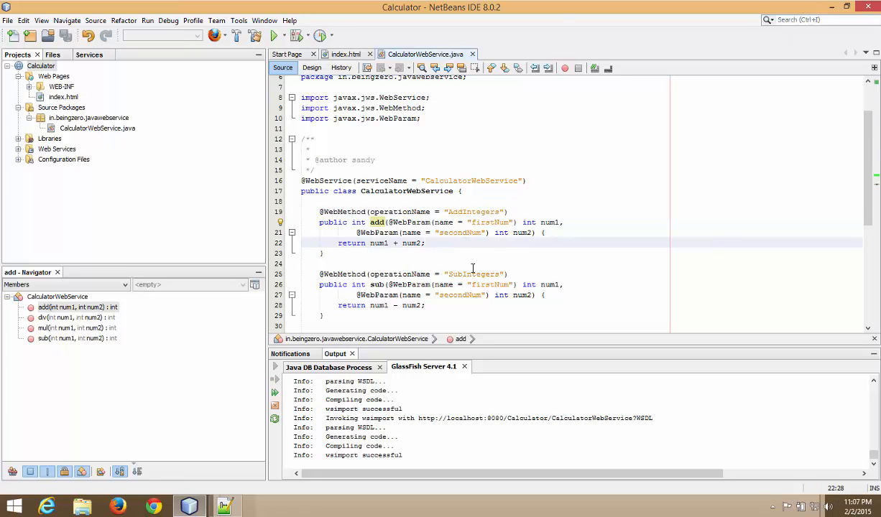
Step: Bring up the Calculator project's Run properties
scroll("down", 3)
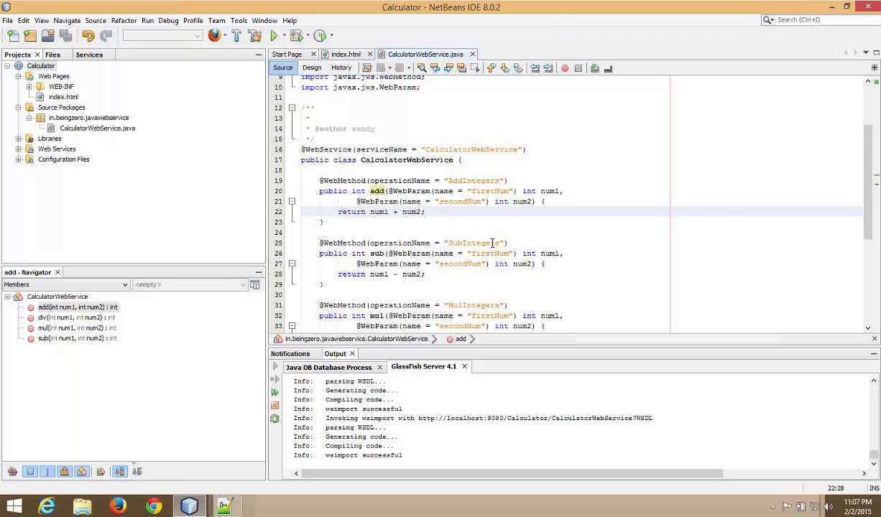
mouse_move(460, 256)
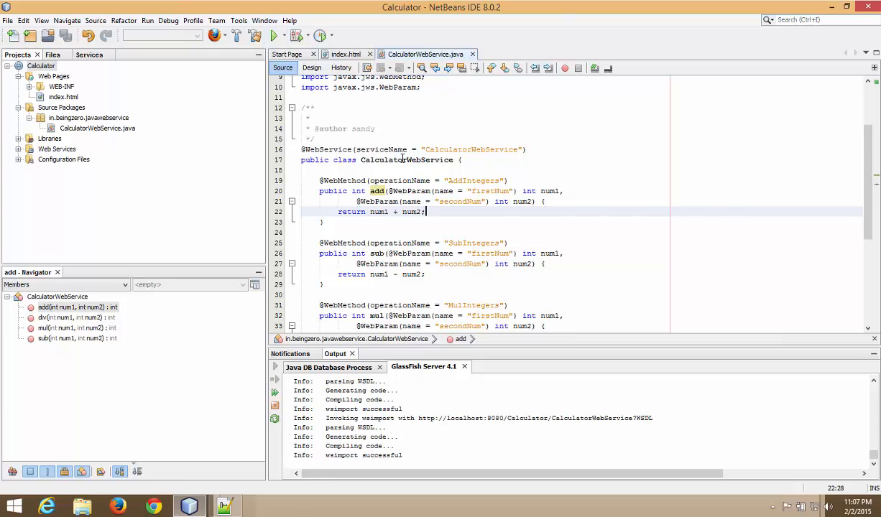
mouse_move(516, 233)
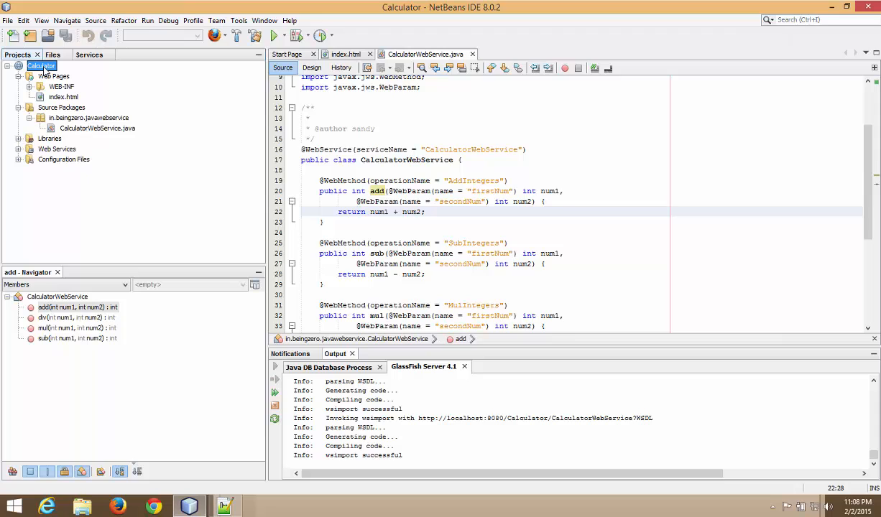
mouse_move(250, 105)
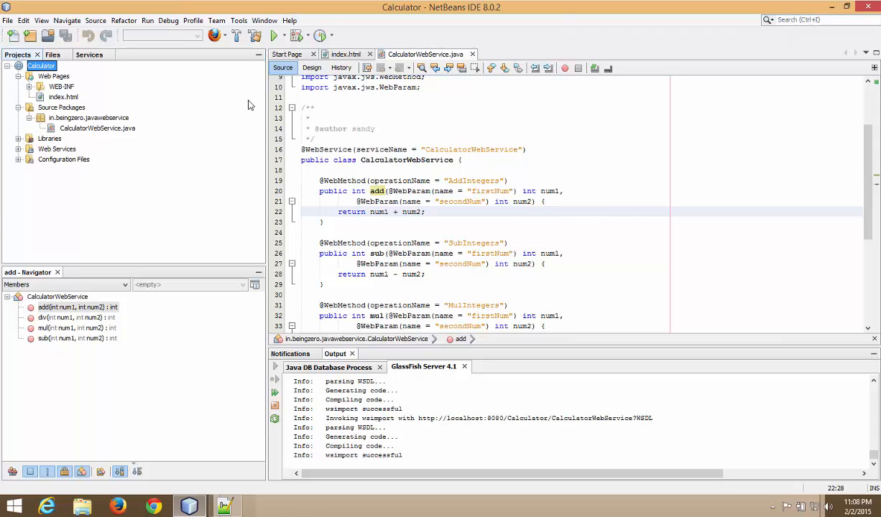
mouse_move(497, 241)
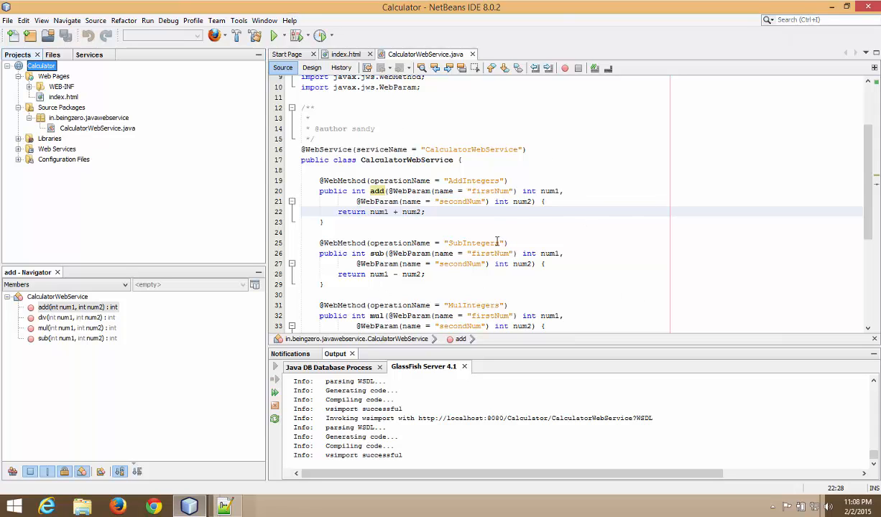
double_click(471, 149)
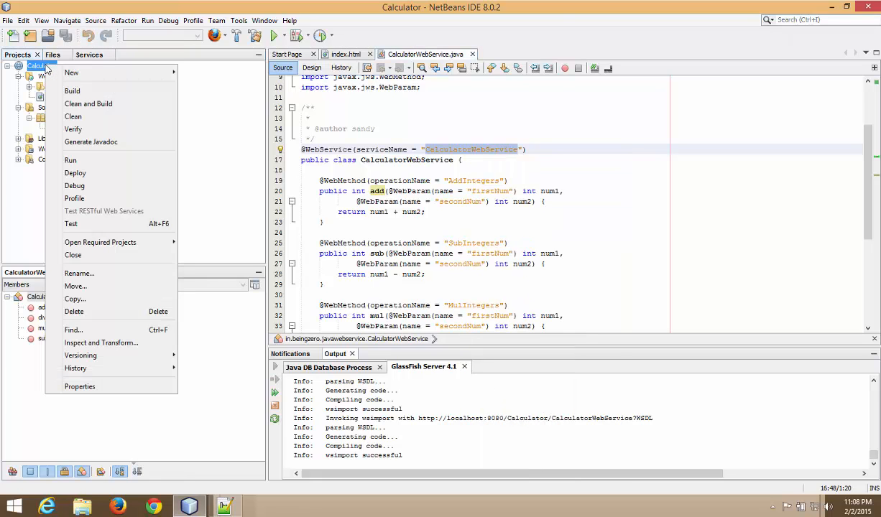
left_click(79, 386)
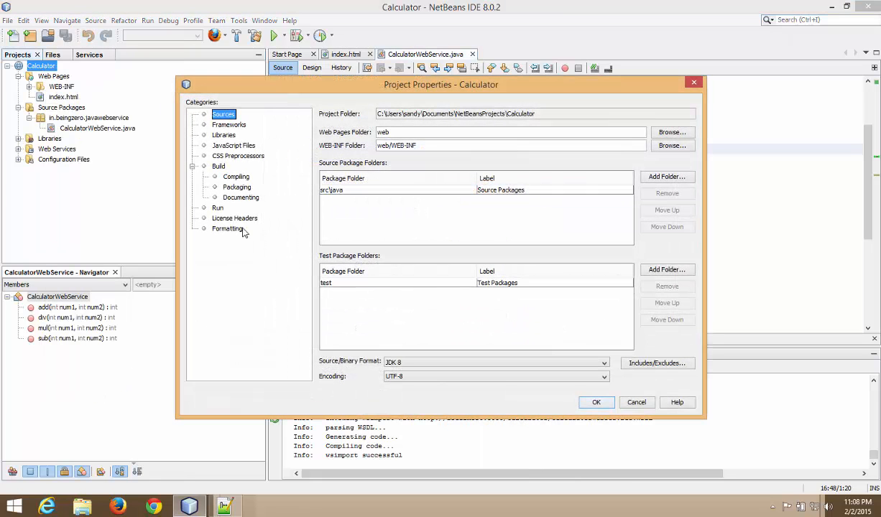
left_click(219, 206)
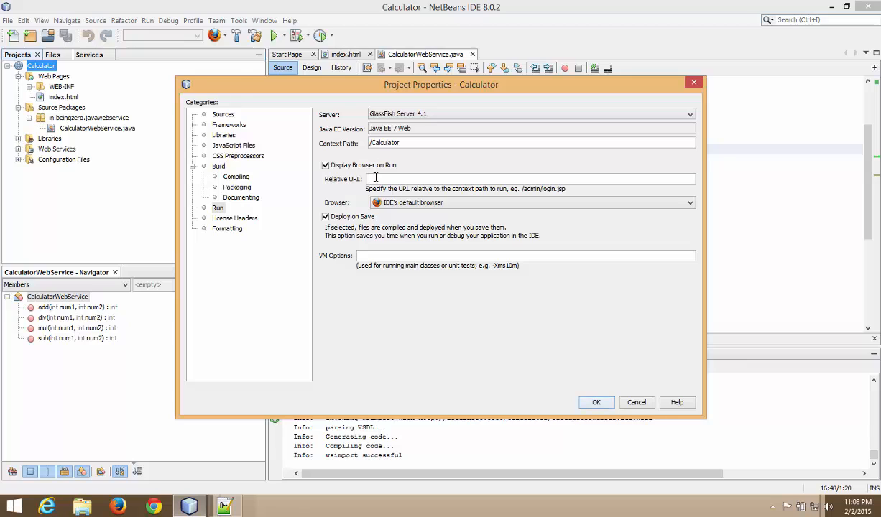
Step: Set the Relative URL to /CalculatorWebService?Tester and confirm, launching the tester page
type("/CalculatorWebService?T")
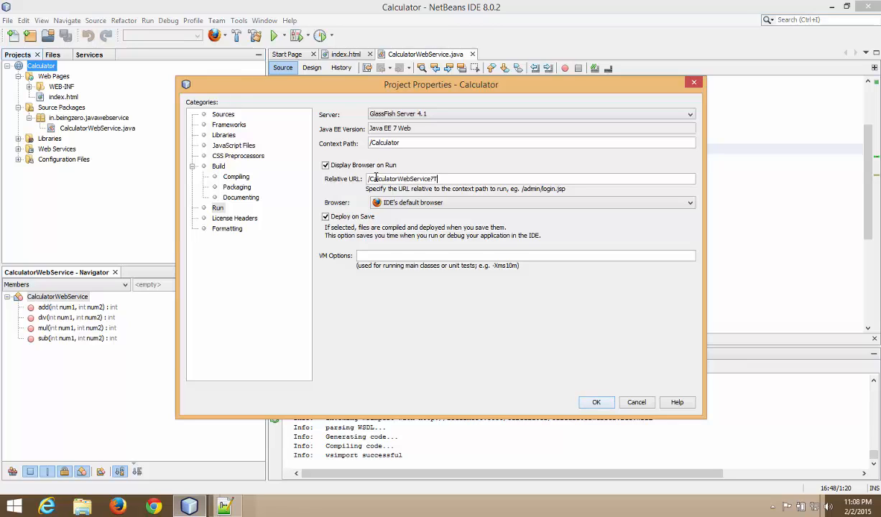
type("ester")
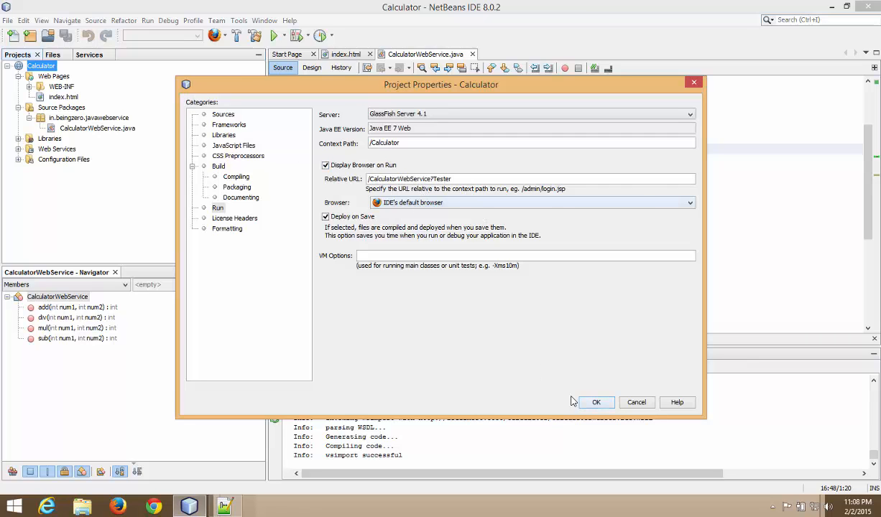
left_click(595, 403)
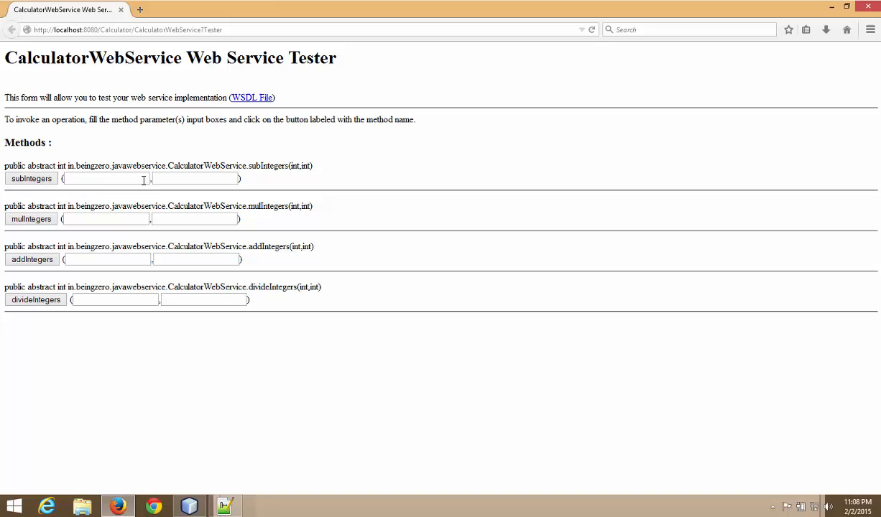
Step: Review the tester's method list, highlighting divideIntegers, and return to the NetBeans source
left_click(103, 178)
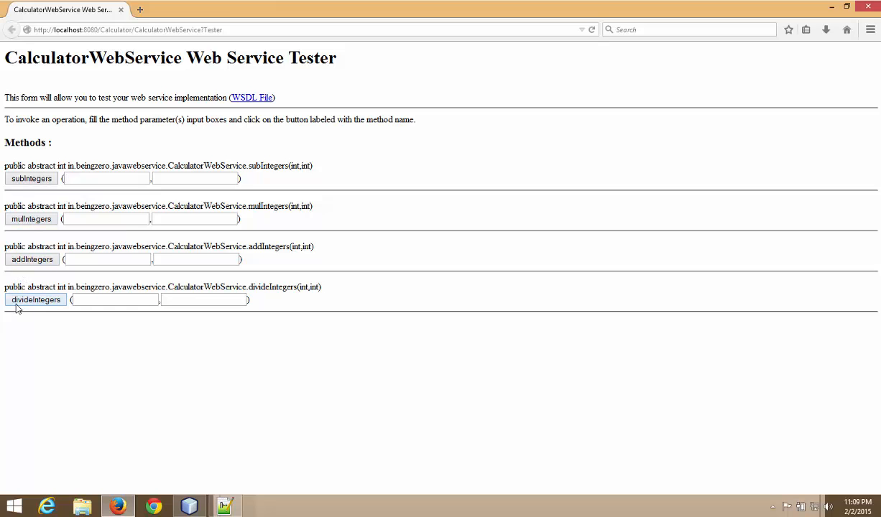
mouse_move(35, 300)
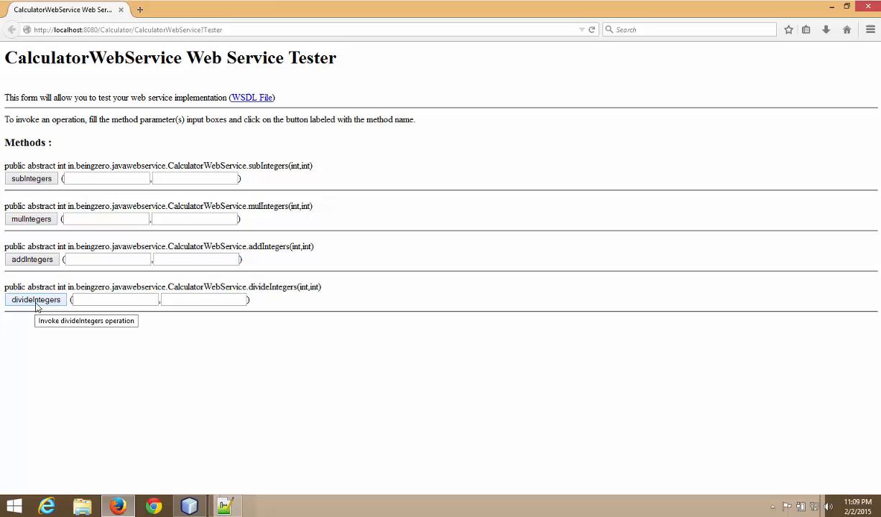
mouse_move(299, 287)
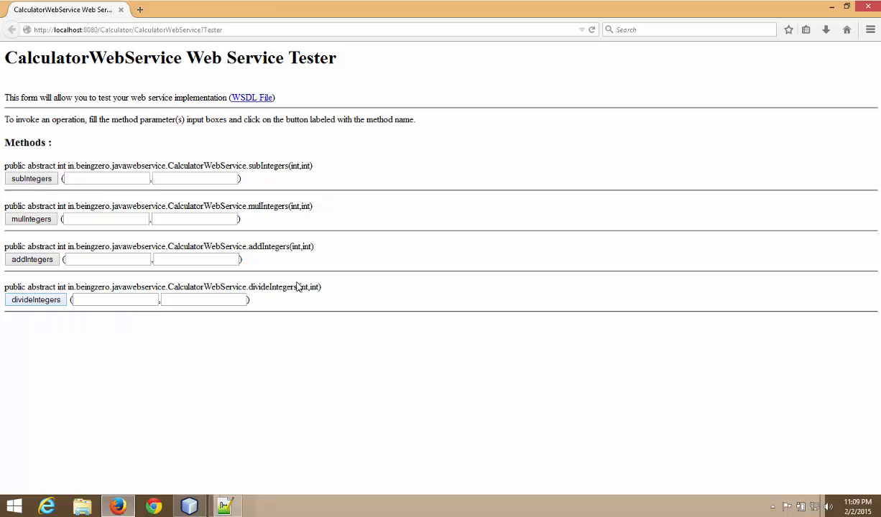
double_click(256, 287)
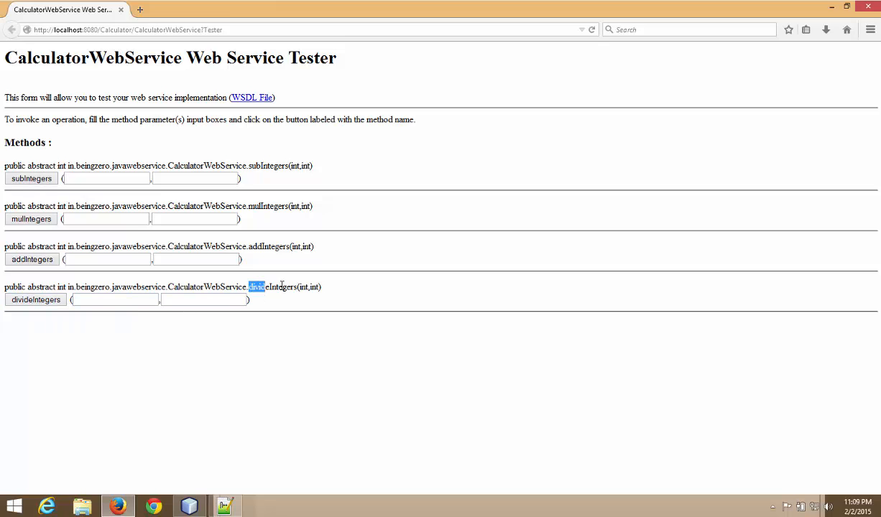
double_click(272, 288)
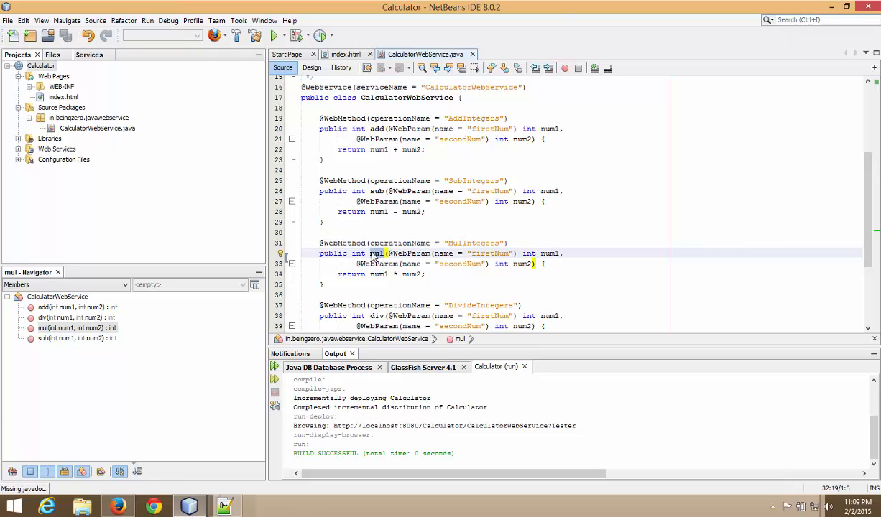
Step: Switch back to the Firefox window showing the CalculatorWebService Tester
double_click(399, 243)
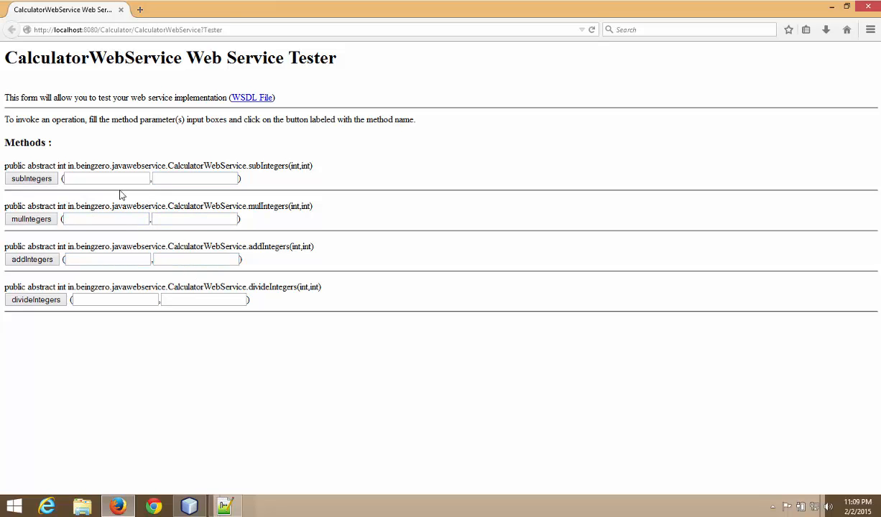
Step: Enter 8 and 4 as parameters for subIntegers, mulIntegers, addIntegers and divideIntegers
left_click(106, 178)
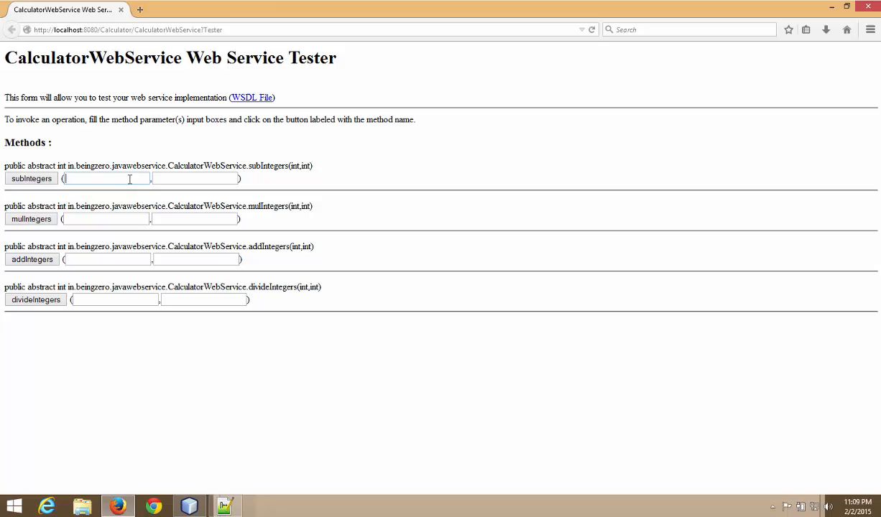
type("8")
left_click(197, 178)
type("4")
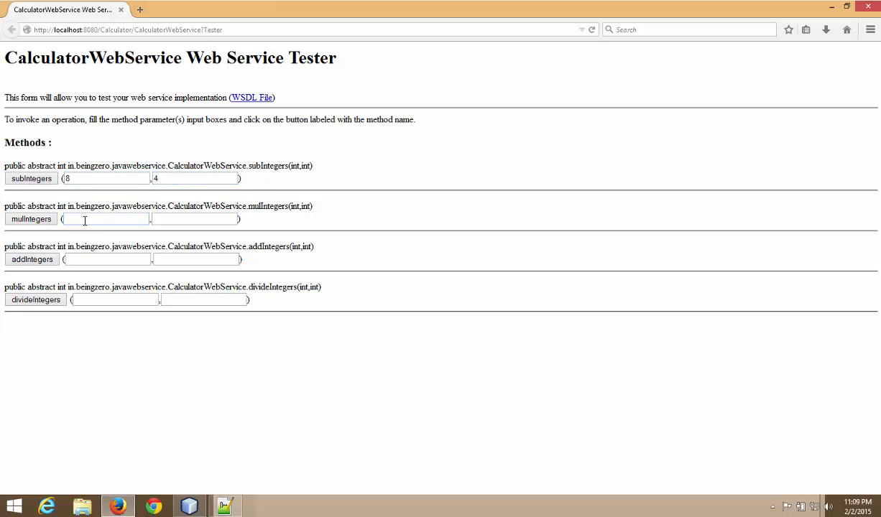
type("8")
left_click(194, 219)
type("4")
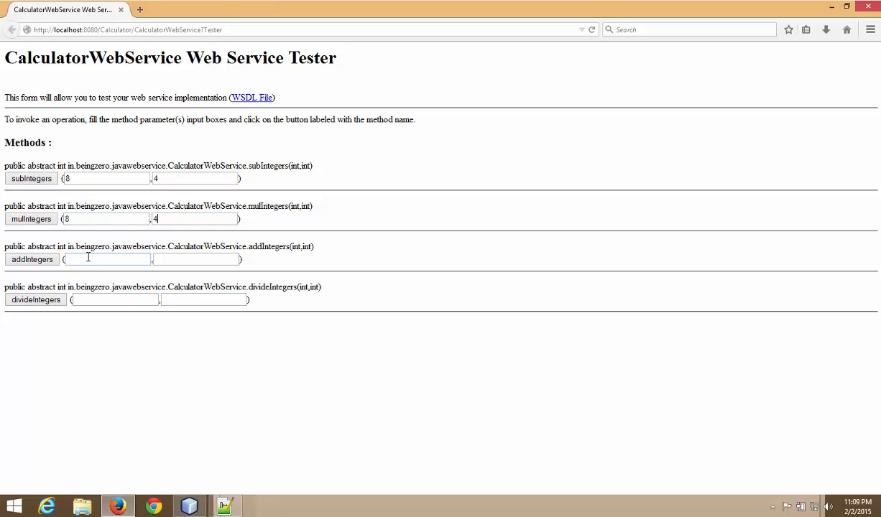
type("8")
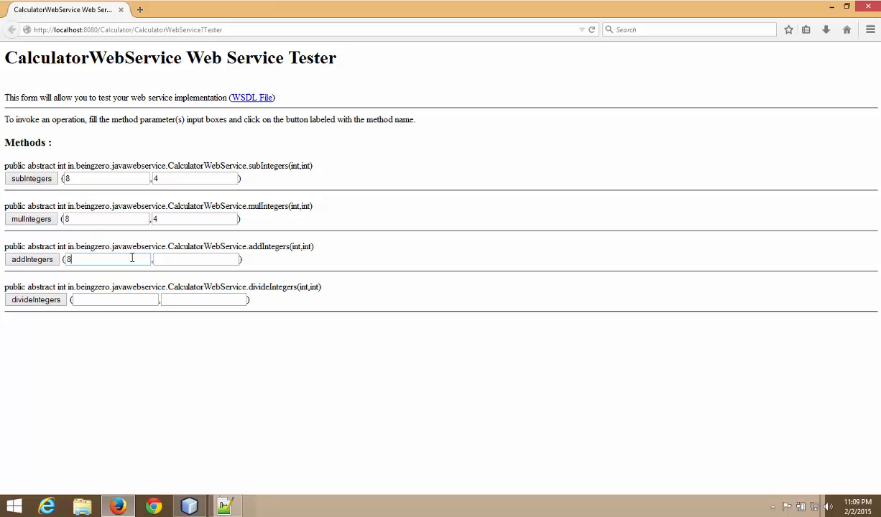
left_click(195, 258)
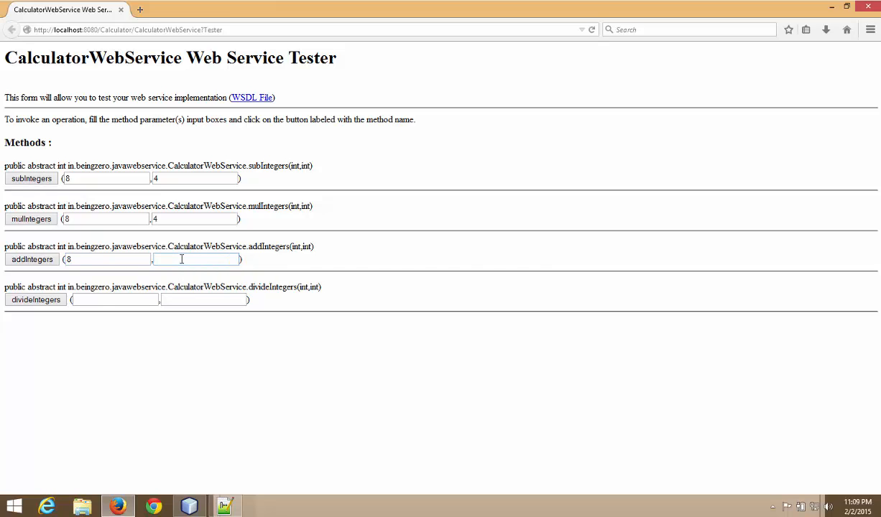
type("4")
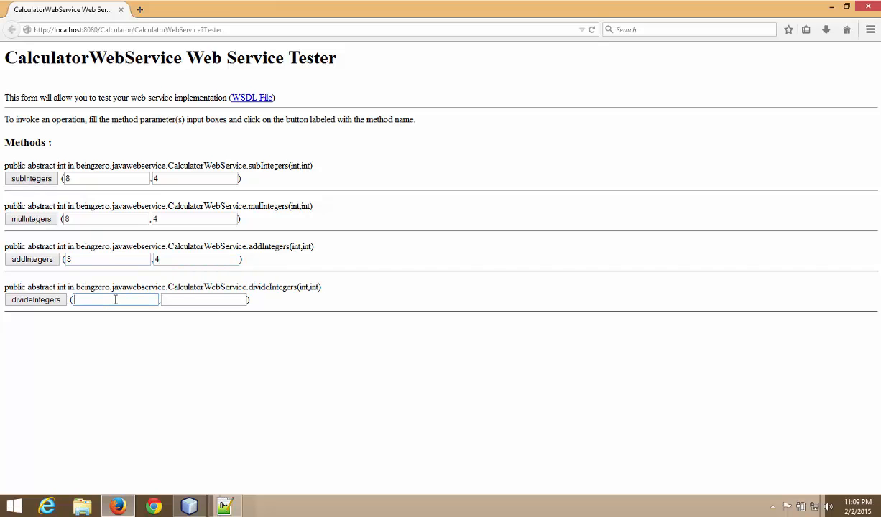
type("8")
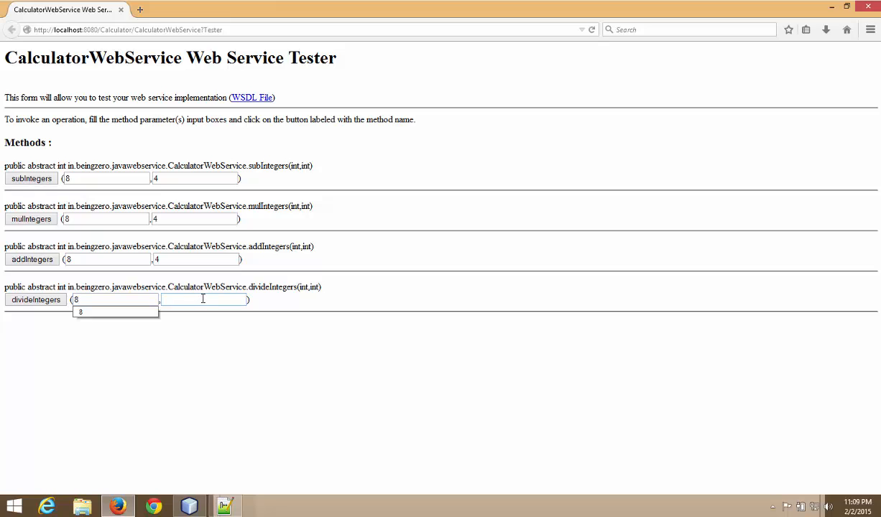
type("4")
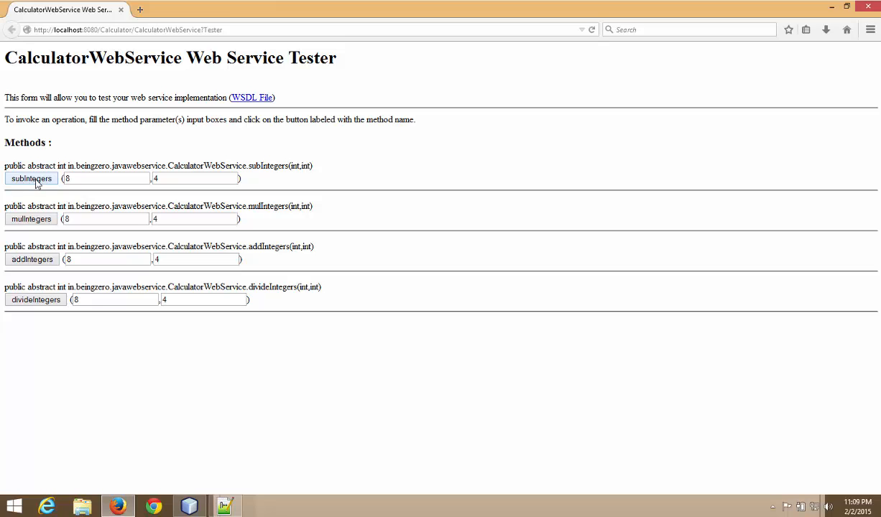
Step: Verify the subIntegers parameter boxes hold 8 and 4
left_click(106, 179)
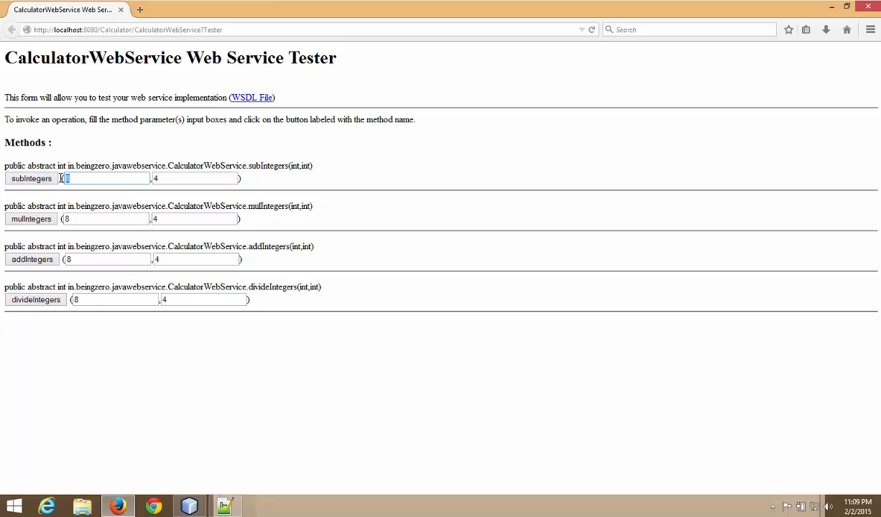
left_click(194, 178)
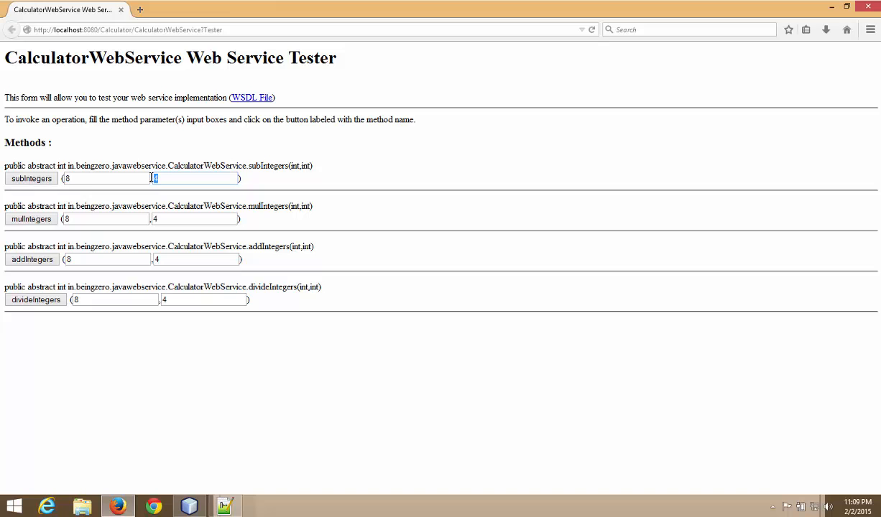
mouse_move(50, 193)
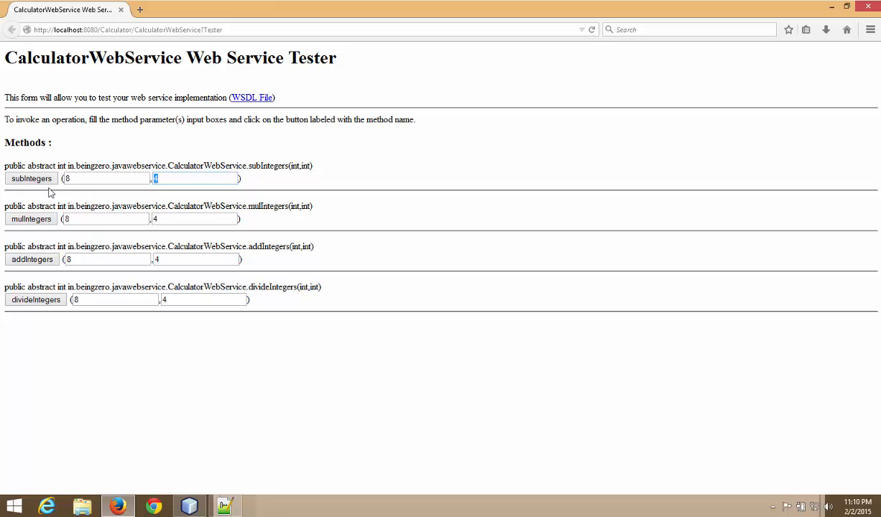
Step: Invoke subIntegers on 8 and 4, returning 4, and review the parameters trace
left_click(32, 178)
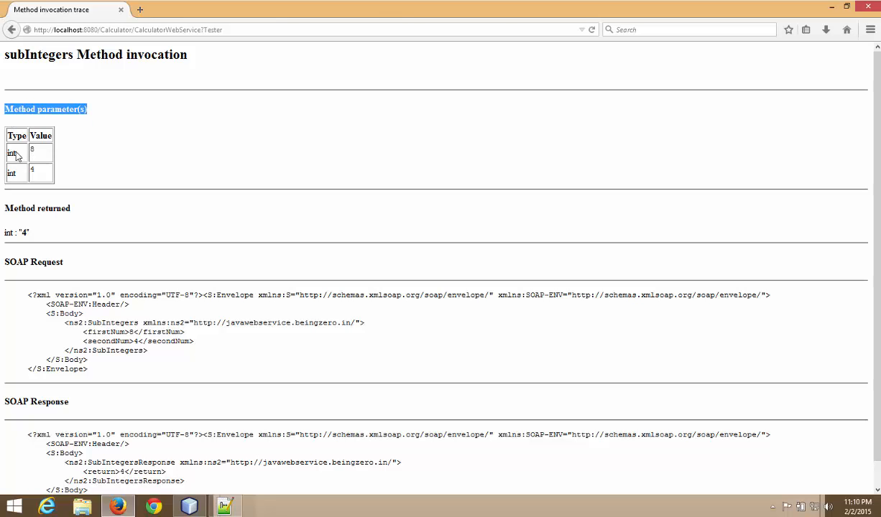
left_click_drag(46, 109, 41, 175)
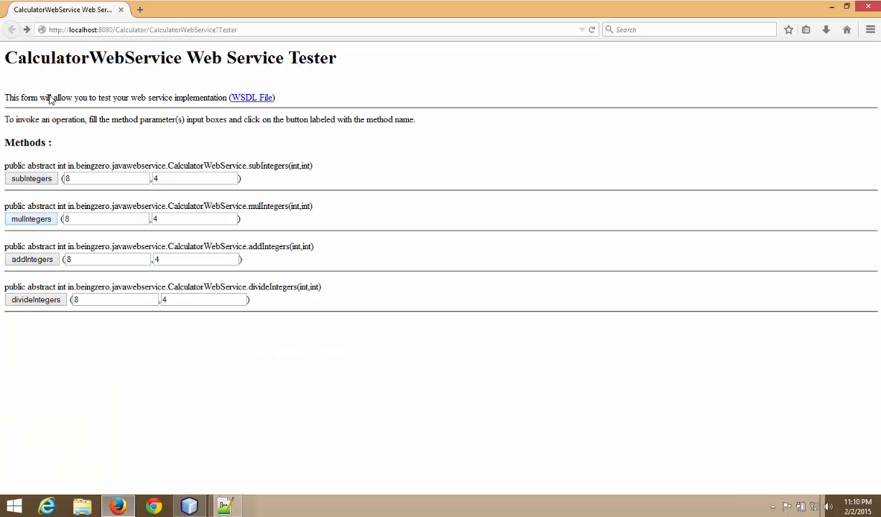
Step: Invoke the remaining methods, noting results 12 and 2, and go Back to the tester
left_click(32, 258)
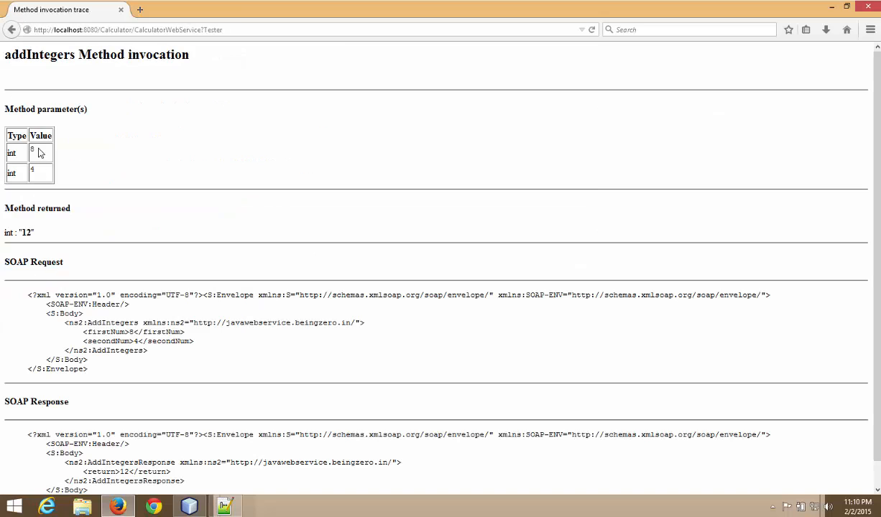
double_click(25, 233)
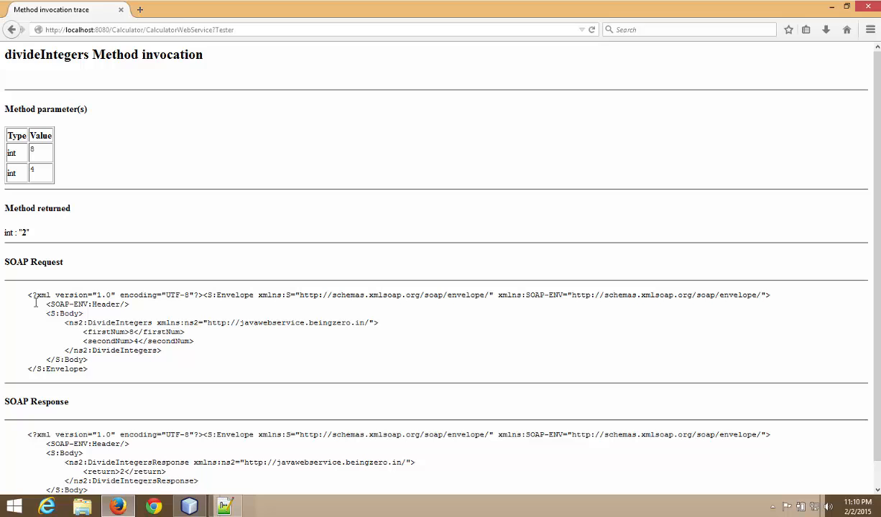
double_click(21, 233)
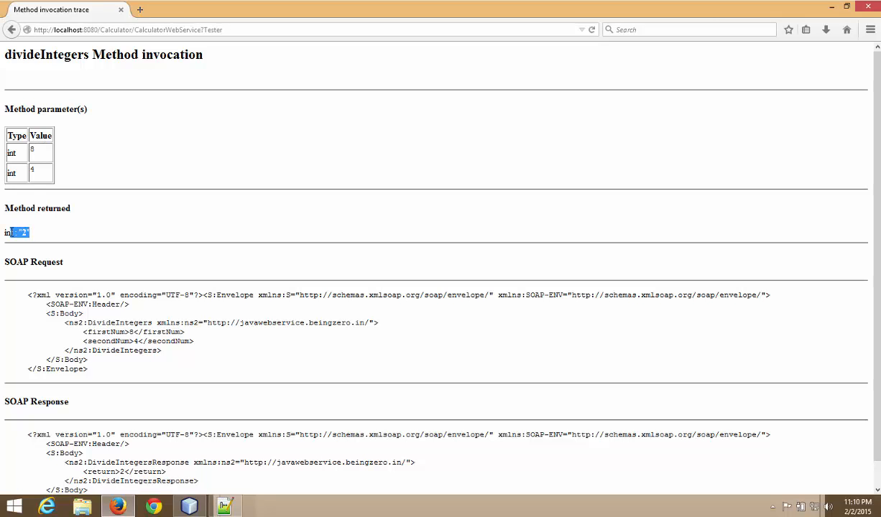
left_click(11, 29)
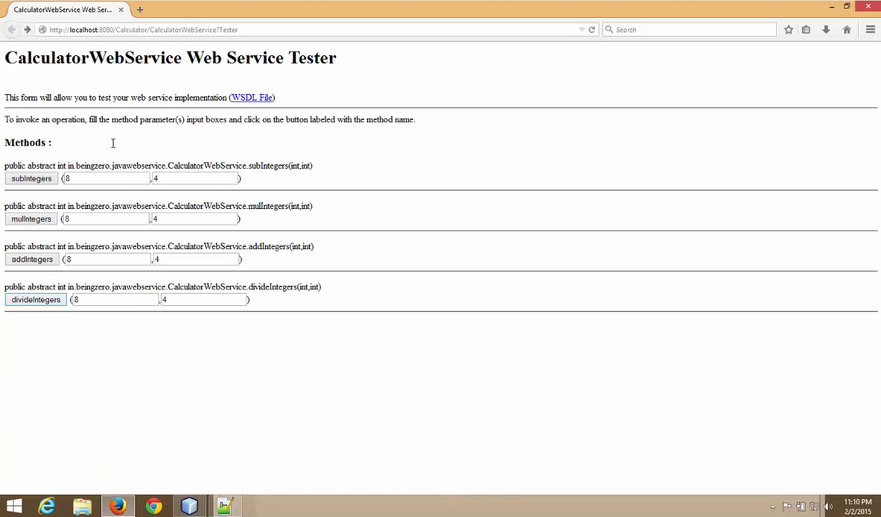
mouse_move(181, 111)
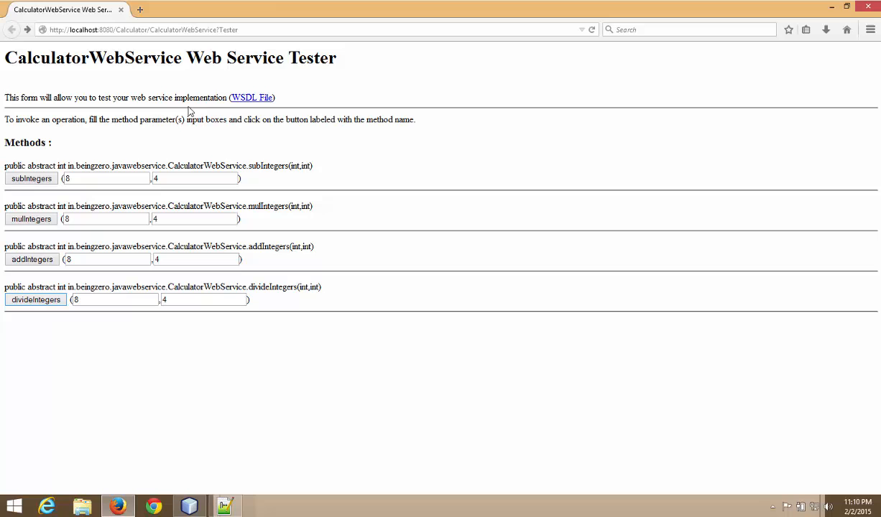
mouse_move(770, 17)
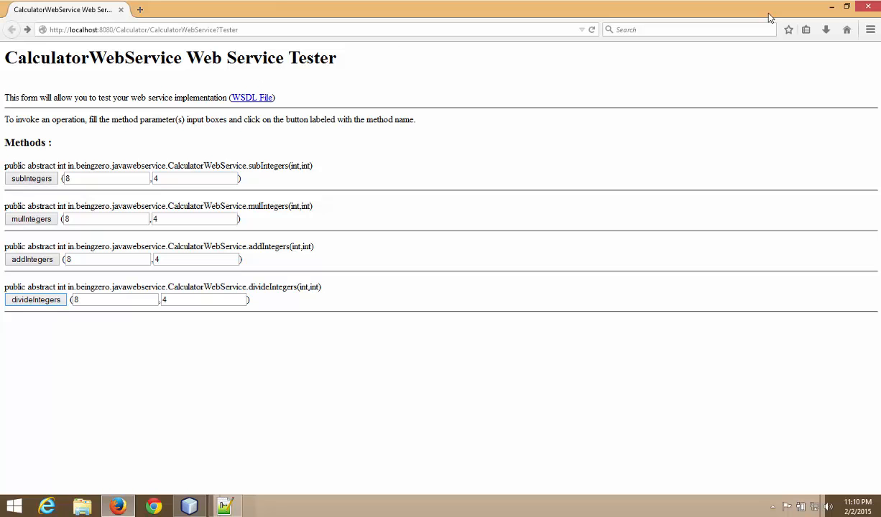